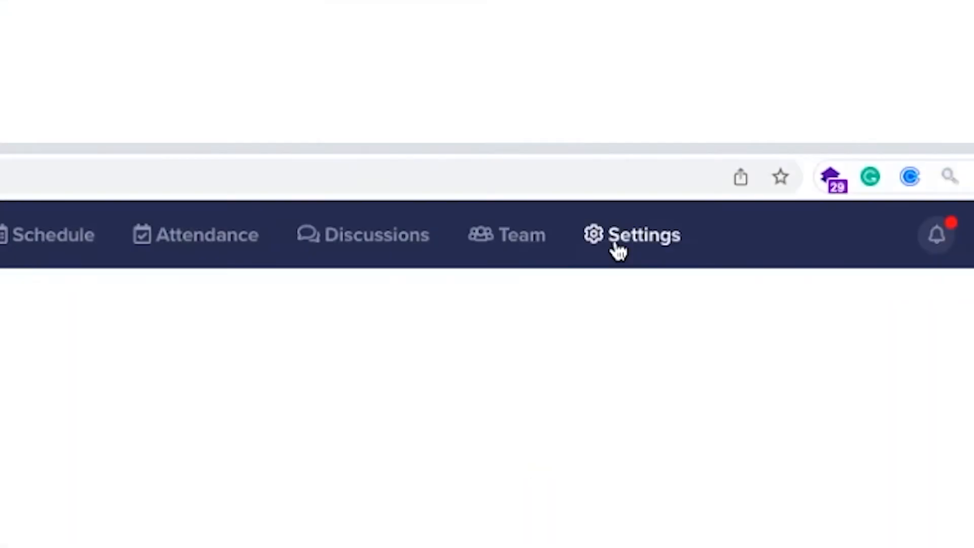
Step: Open the Details & Timezone settings for Joe's by the river (Eastern Time, Sunday week start)
click(631, 234)
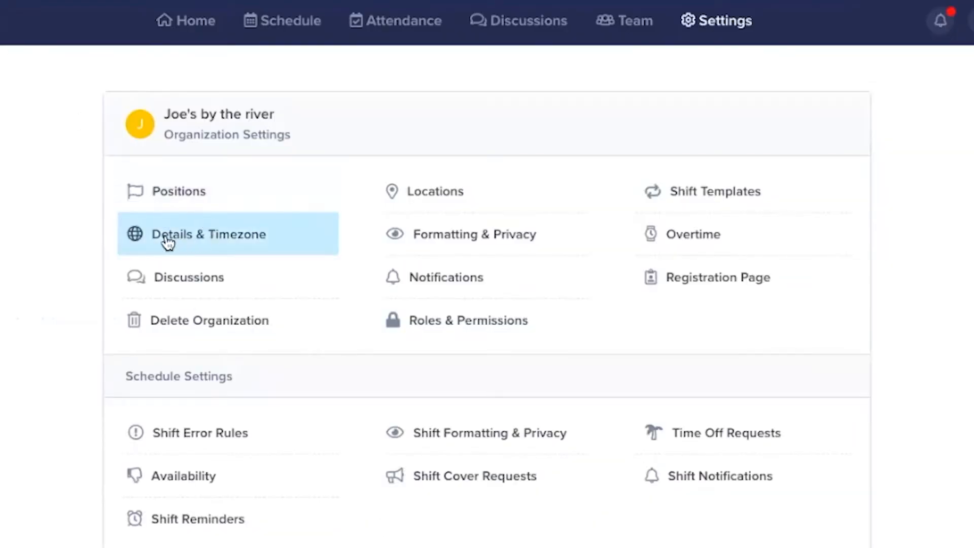
click(208, 233)
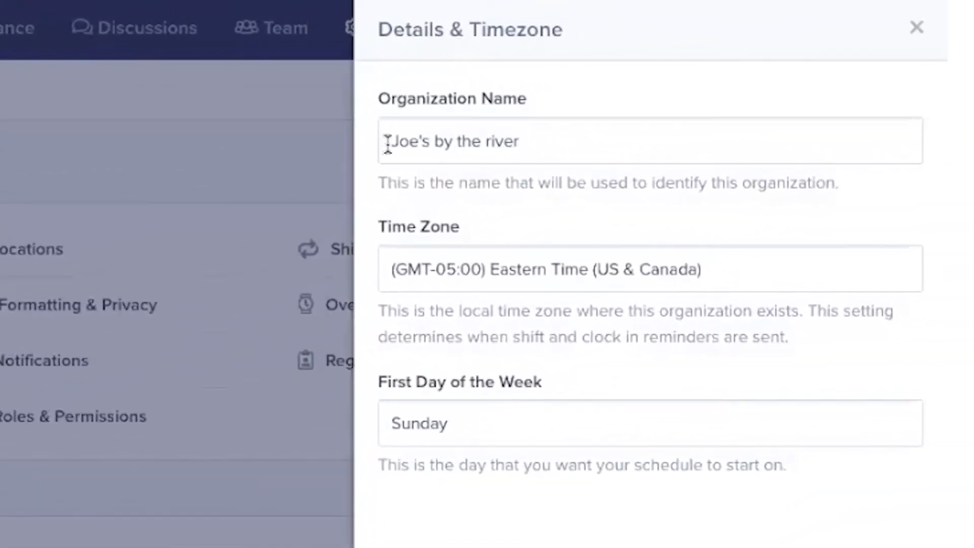
Step: Add a new position named Barista in Positions and pick its colour
click(649, 140)
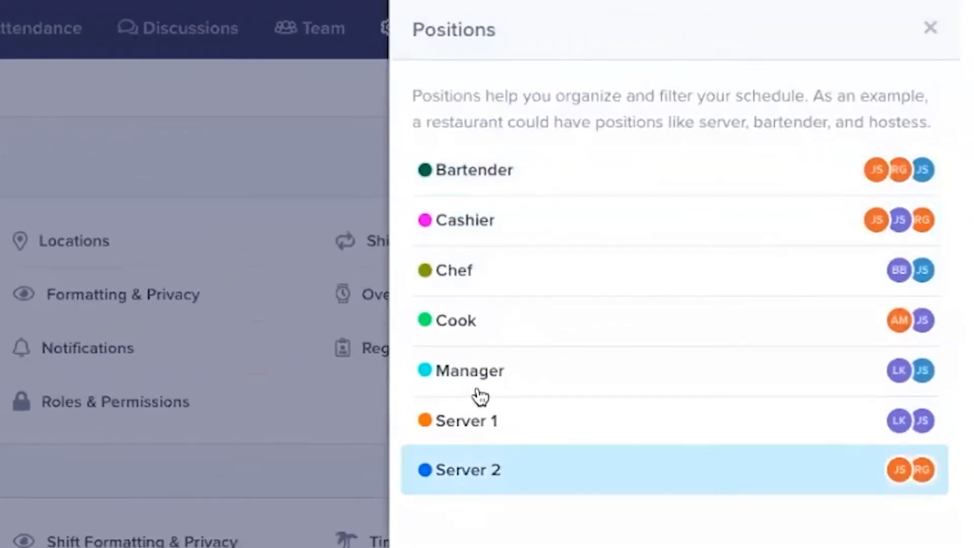
mouse_move(506, 180)
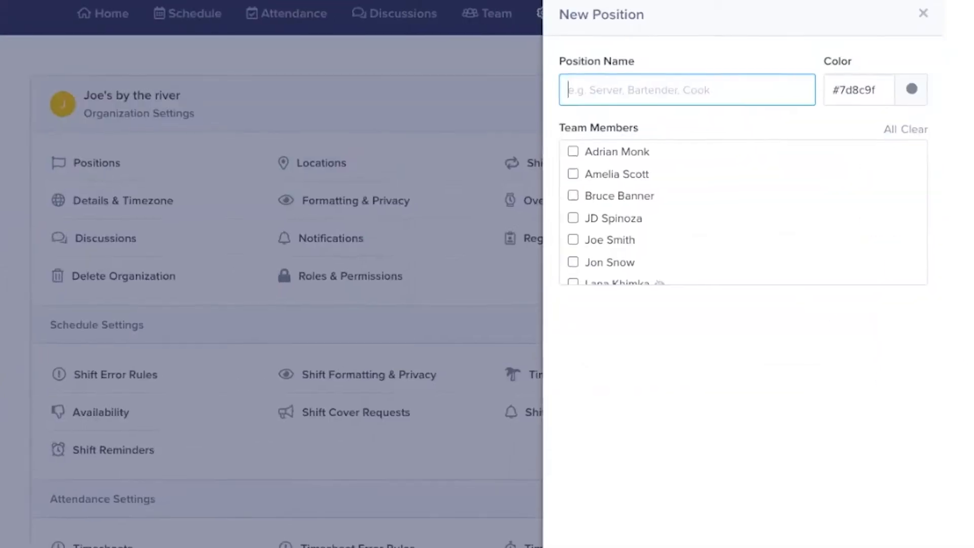
text(Bar)
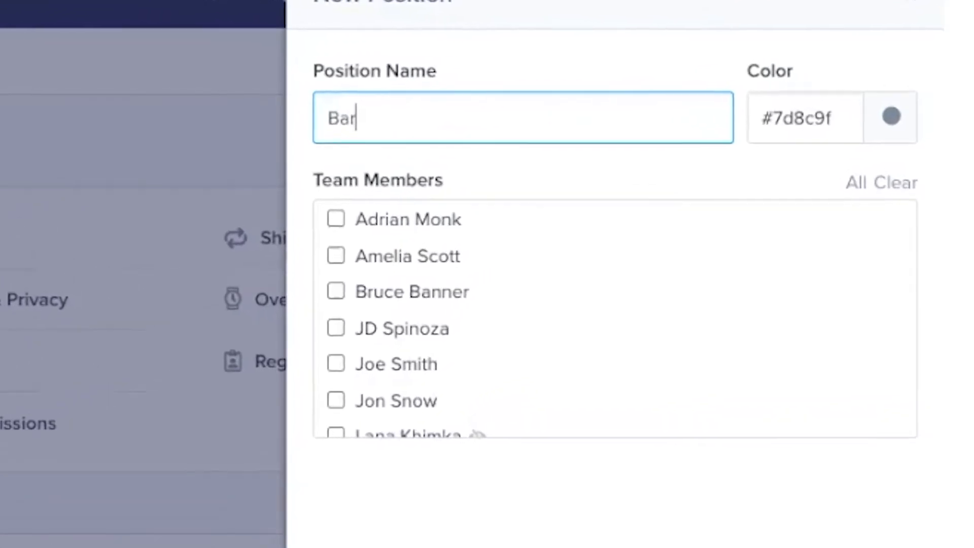
text(ista)
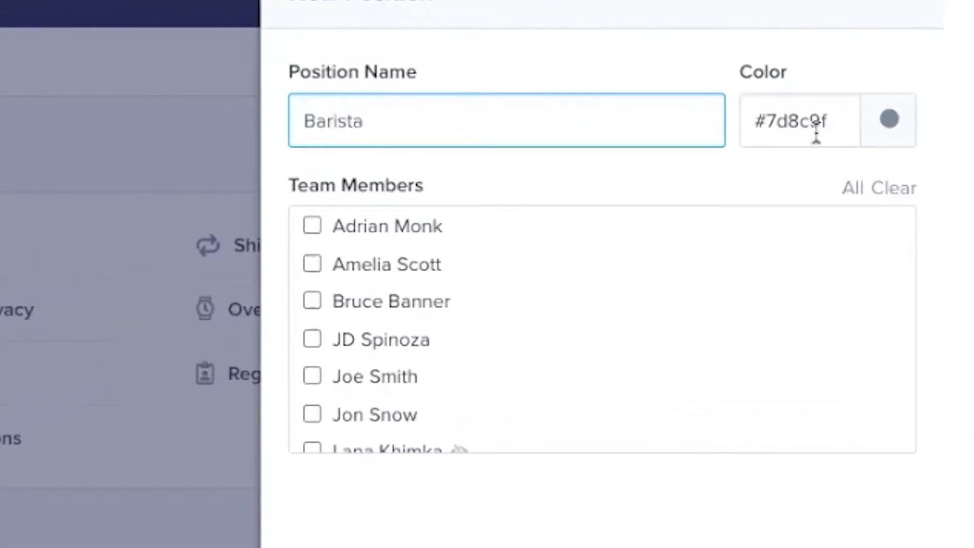
click(799, 121)
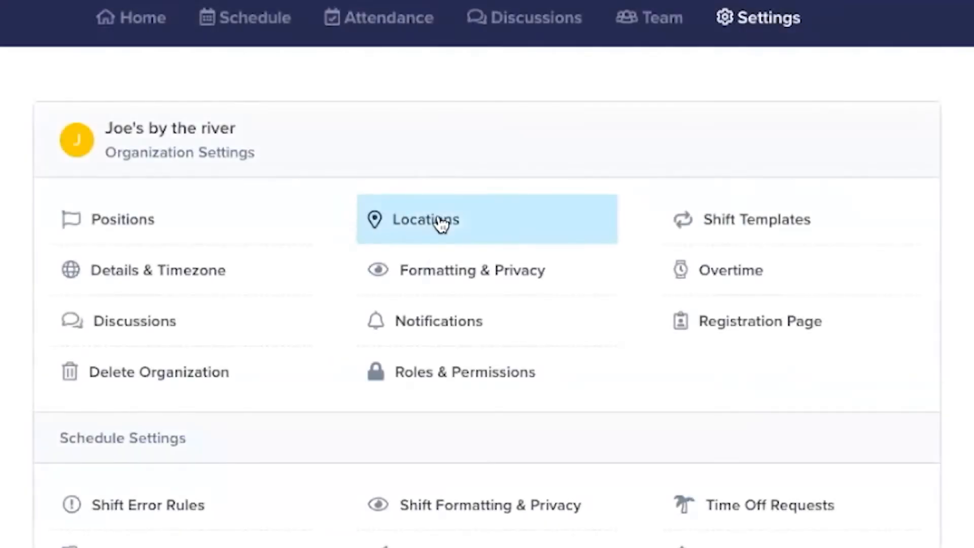
click(426, 218)
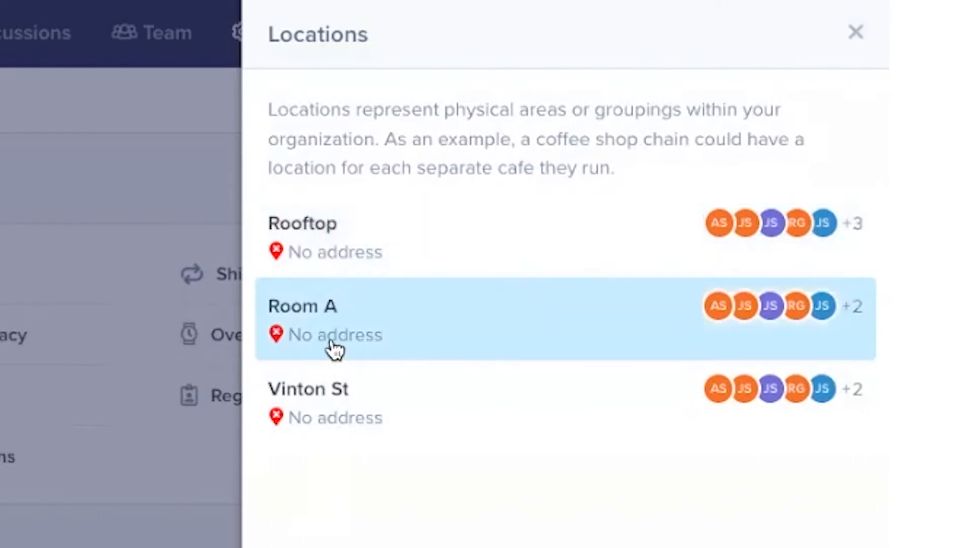
mouse_move(391, 417)
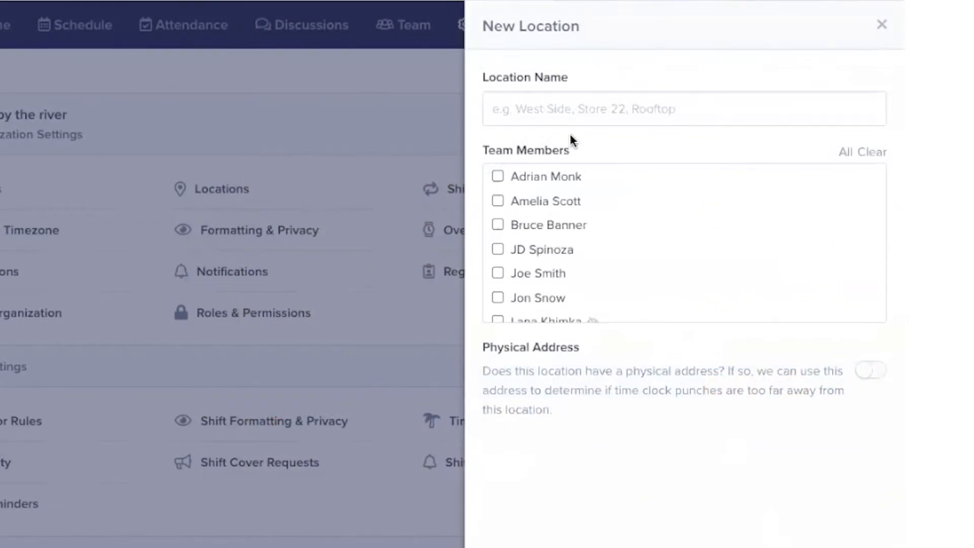
mouse_move(824, 506)
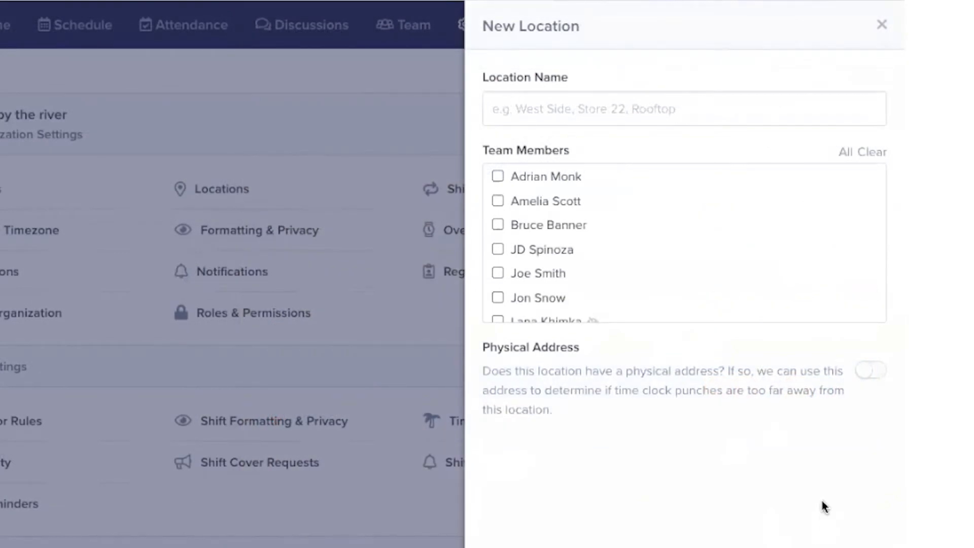
click(881, 25)
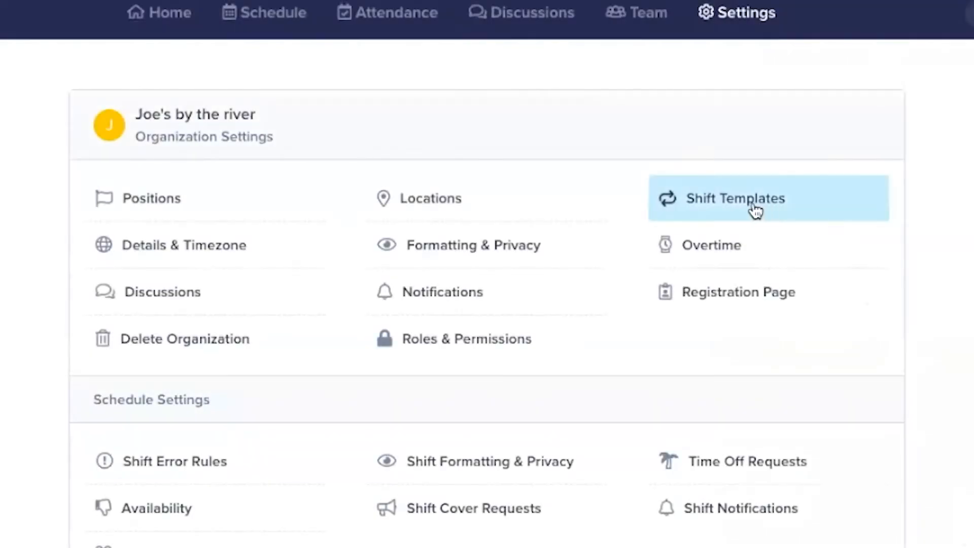
click(736, 198)
text(2:00pm)
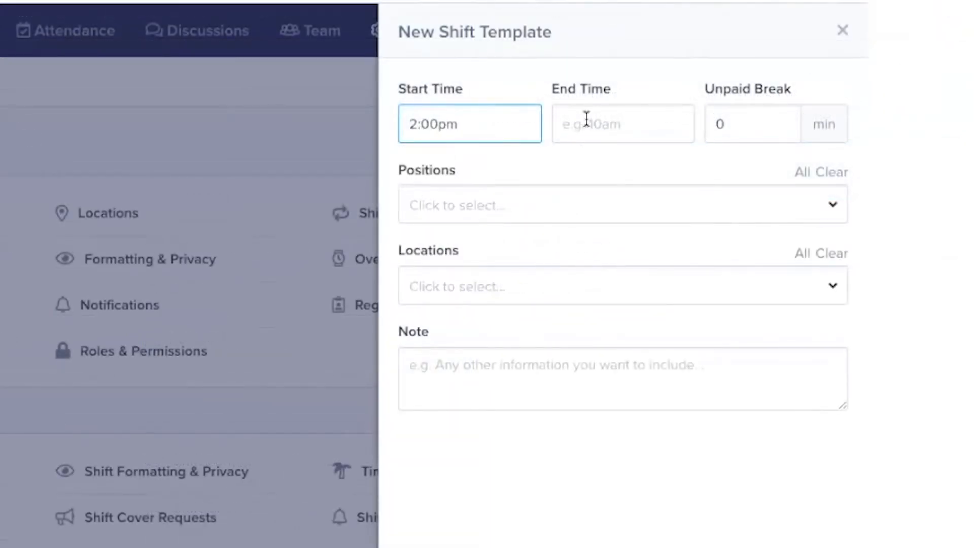
click(621, 123)
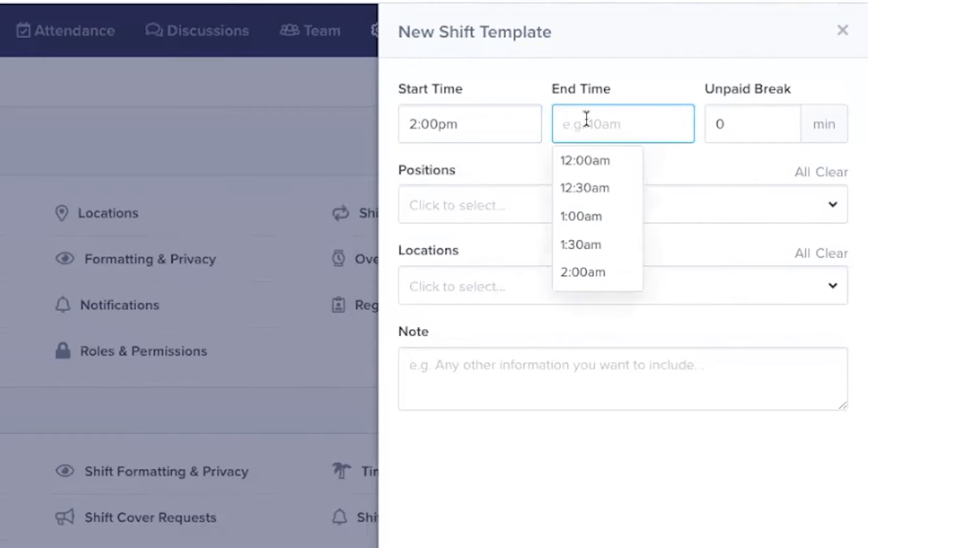
text(11)
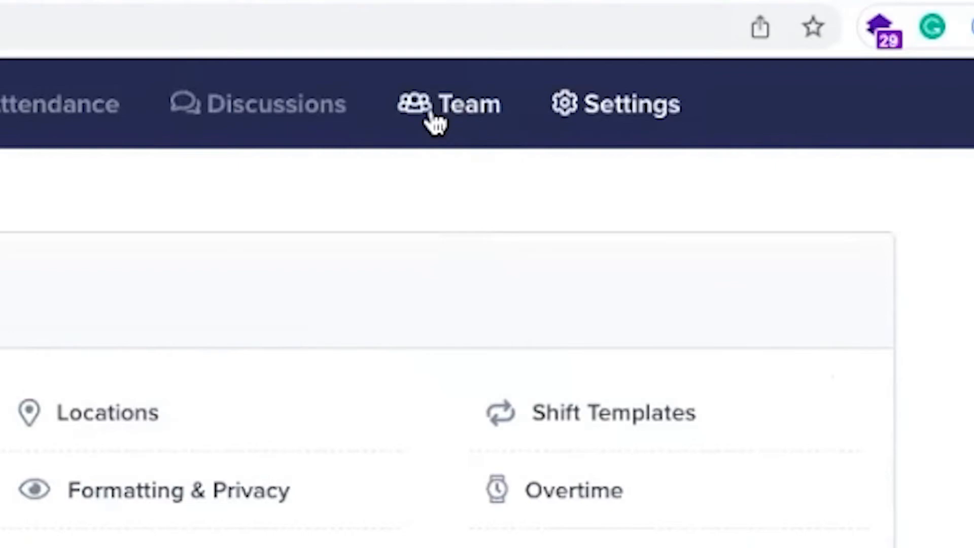
Step: Start a new team member named Joe Smith, set the Send Invite toggle, and view assignable positions and locations
click(448, 103)
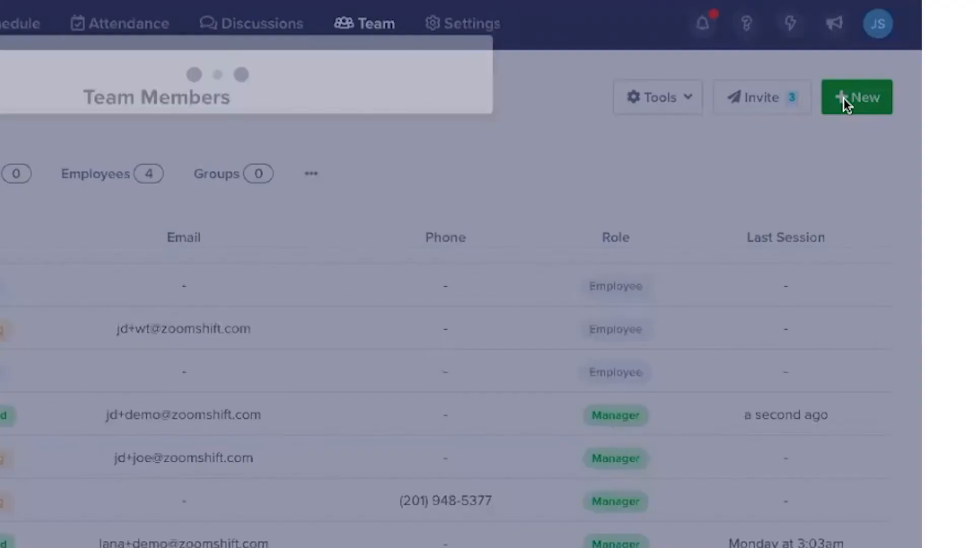
click(856, 97)
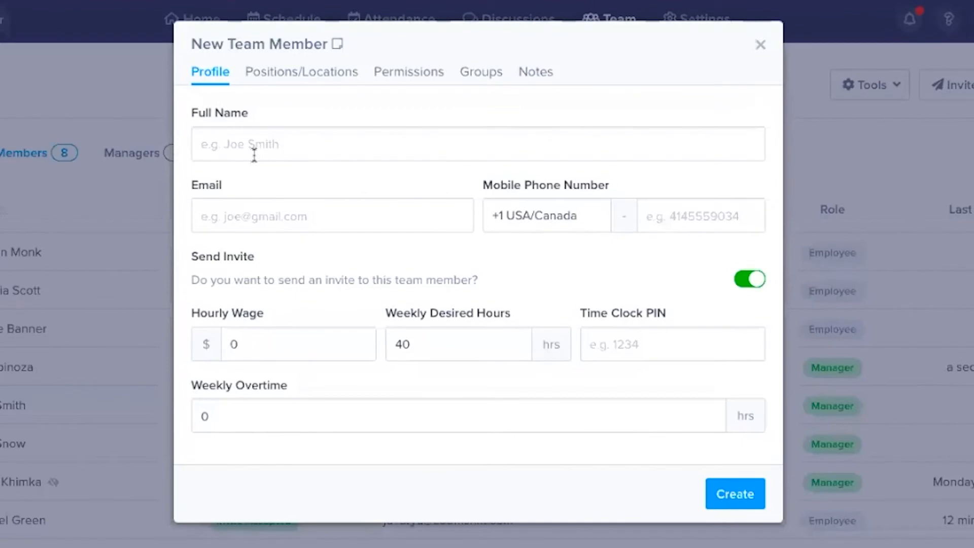
text(Joe Smith)
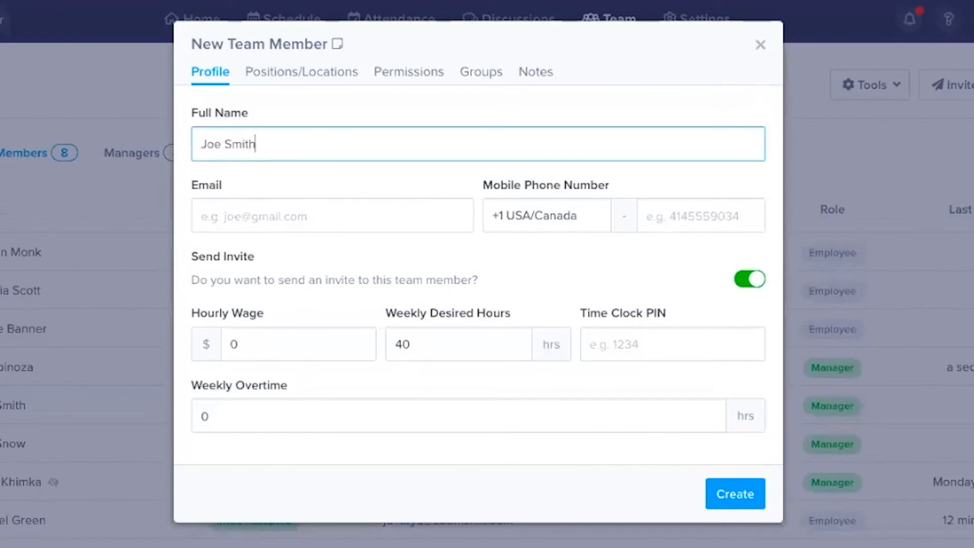
click(332, 216)
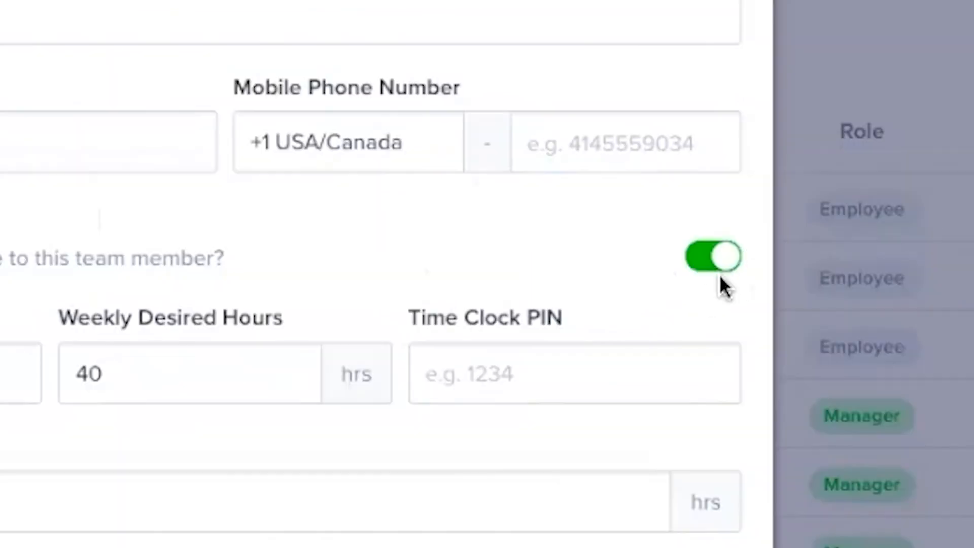
click(711, 255)
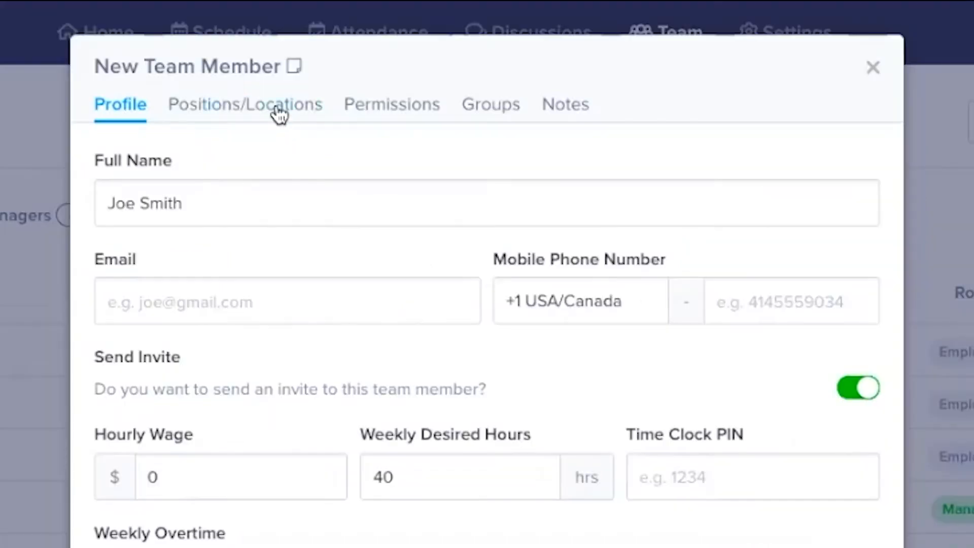
mouse_move(351, 118)
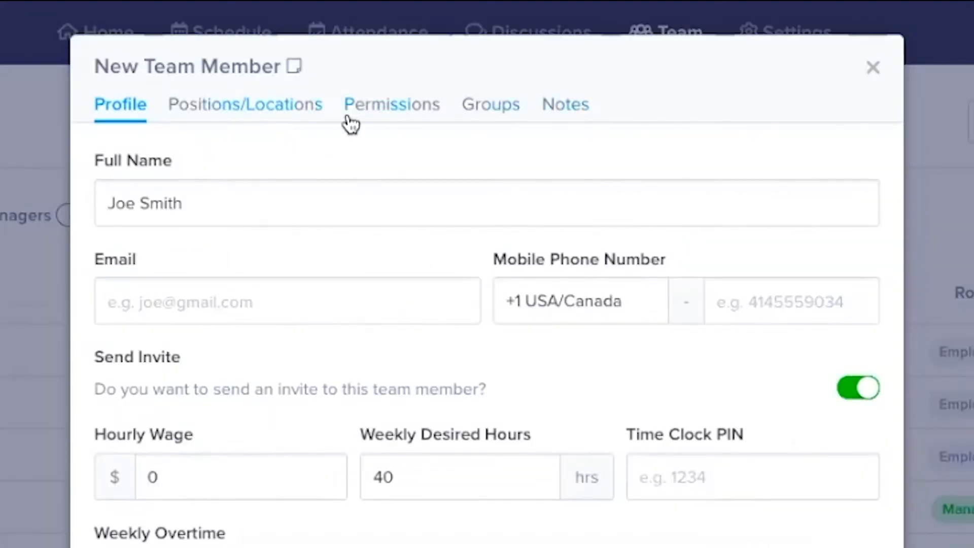
click(245, 103)
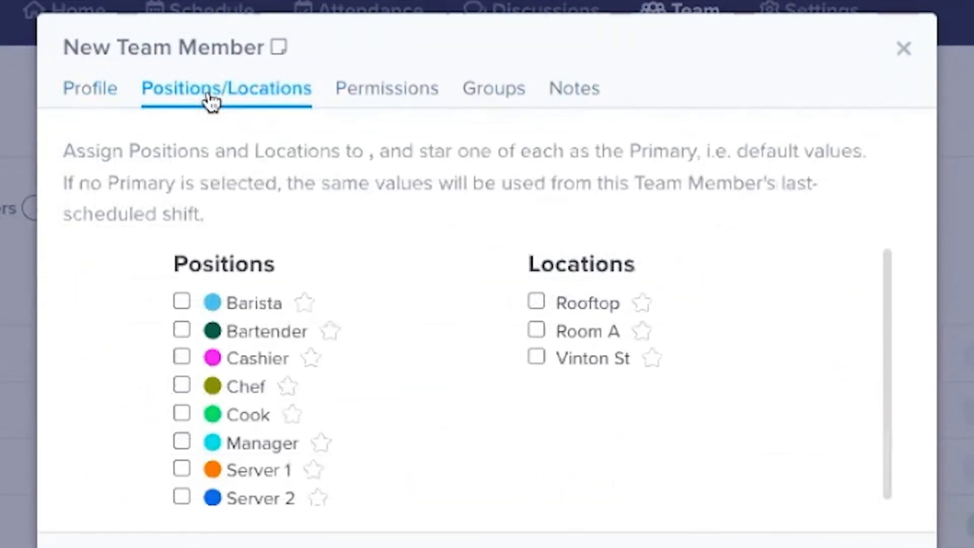
Step: Check the new member's Employee role under Permissions, then close the New Team Member form
click(384, 88)
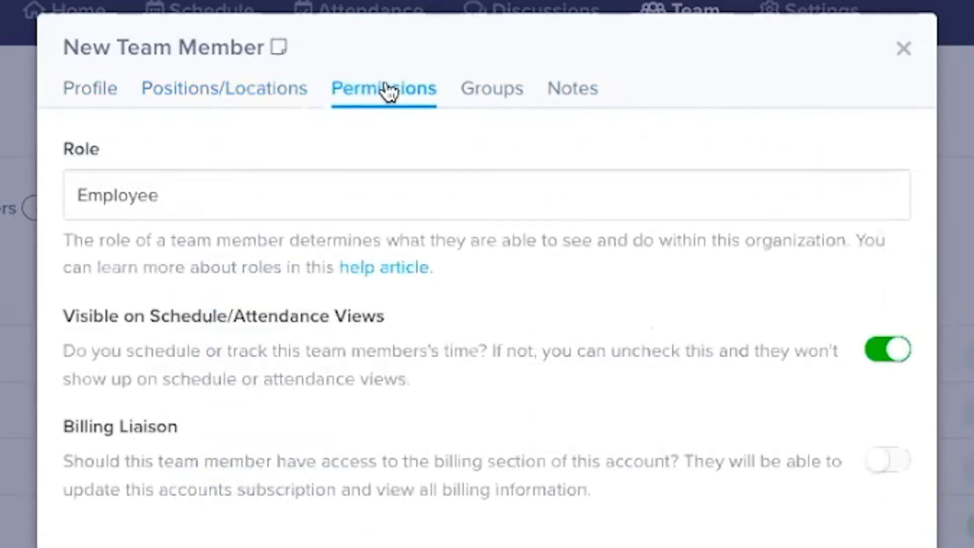
click(633, 113)
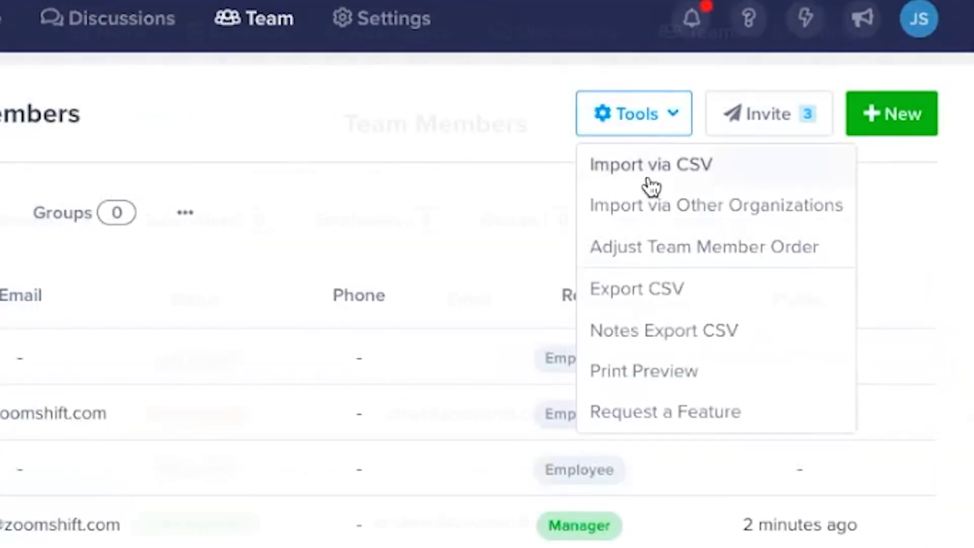
Step: Preview the CSV import instructions and the invite list, closing both without importing or inviting
click(651, 164)
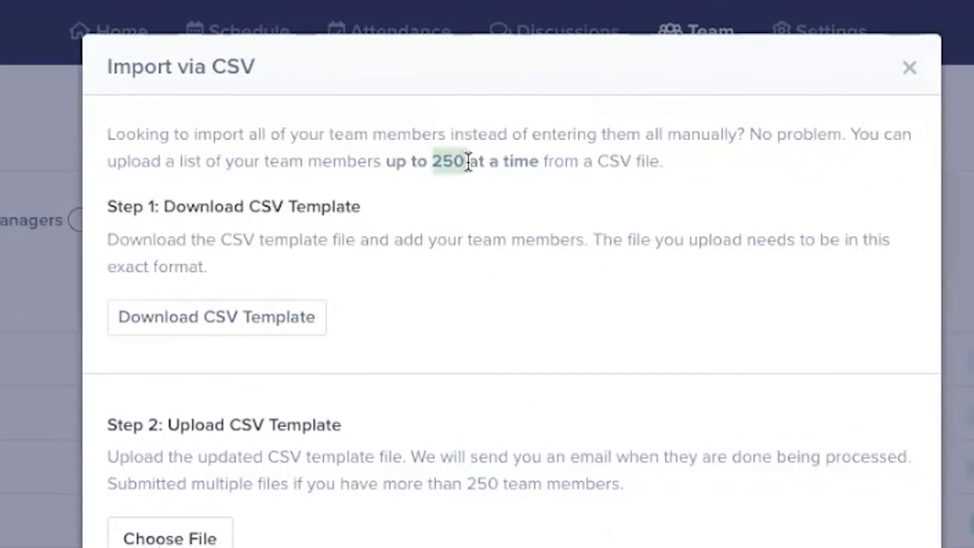
click(909, 68)
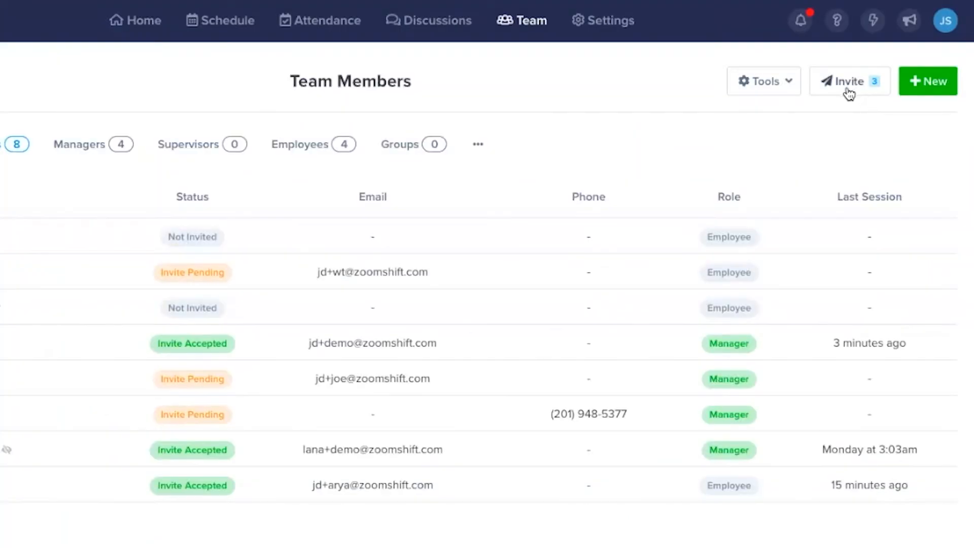
click(848, 81)
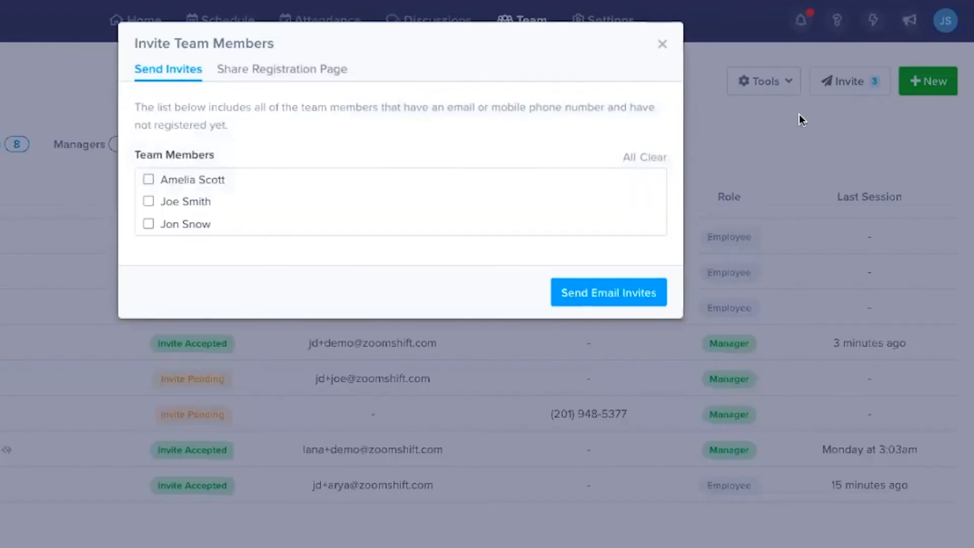
click(625, 157)
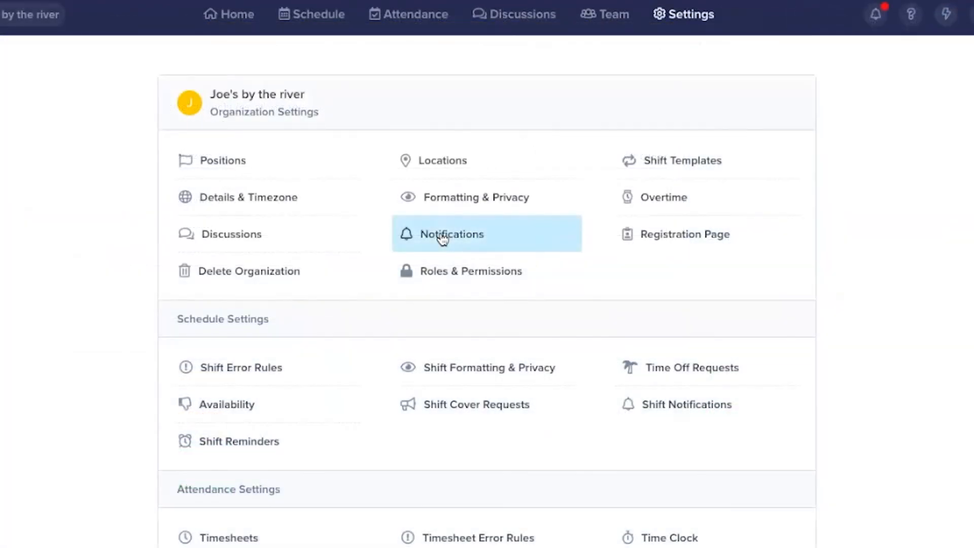
click(451, 234)
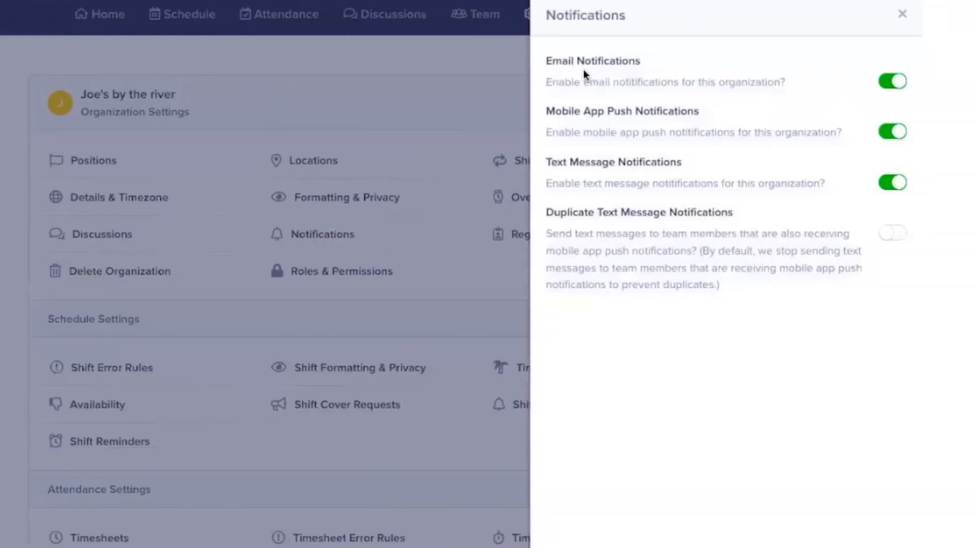
mouse_move(760, 303)
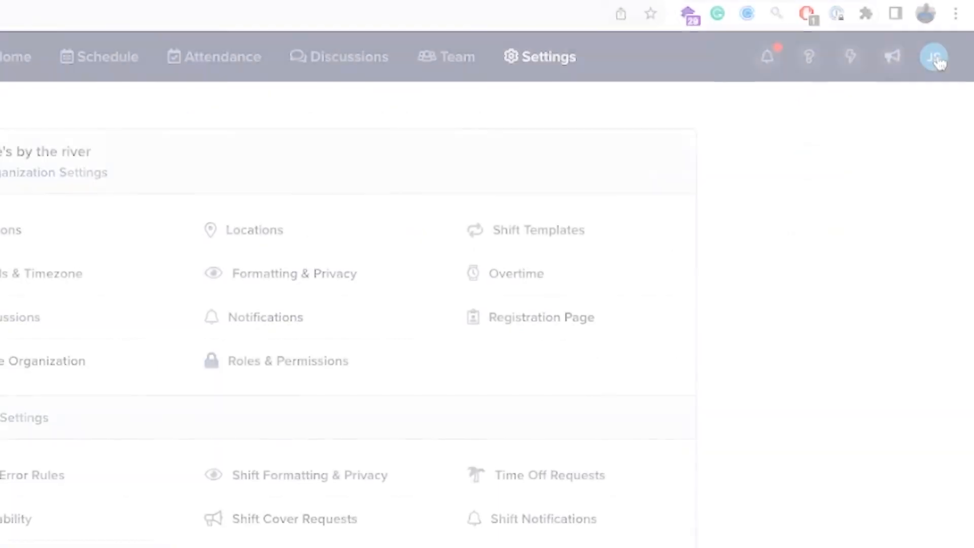
Step: Open Notification Preferences from the profile avatar menu to view email, mobile and text alerts
click(933, 57)
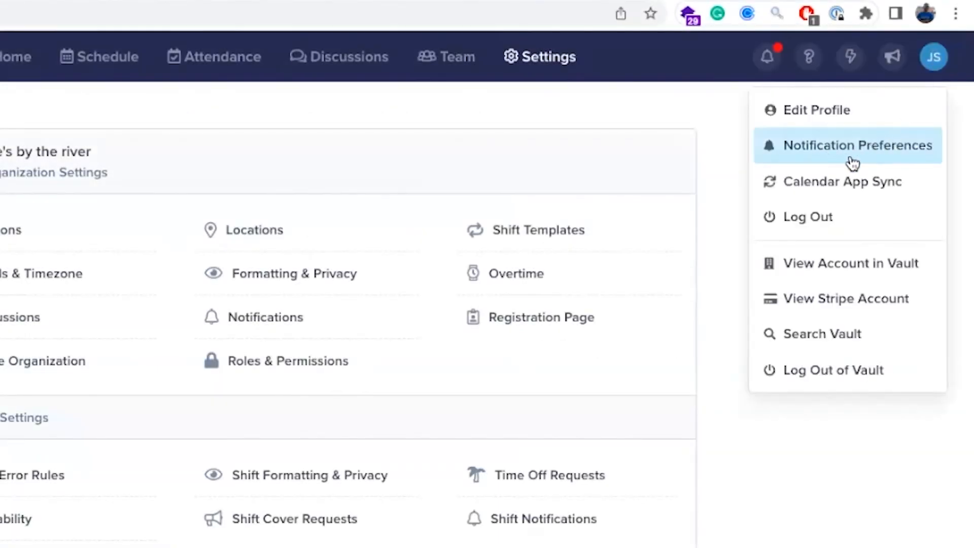
click(857, 144)
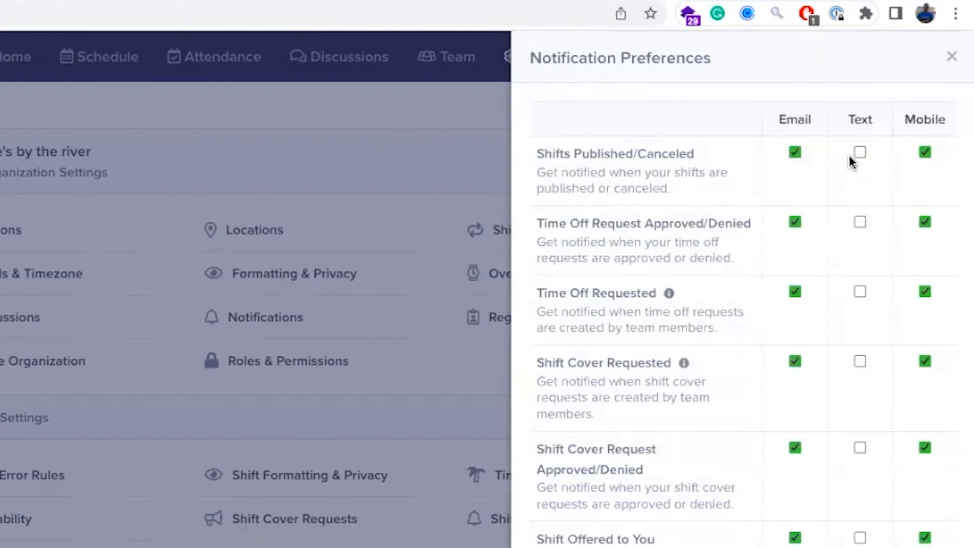